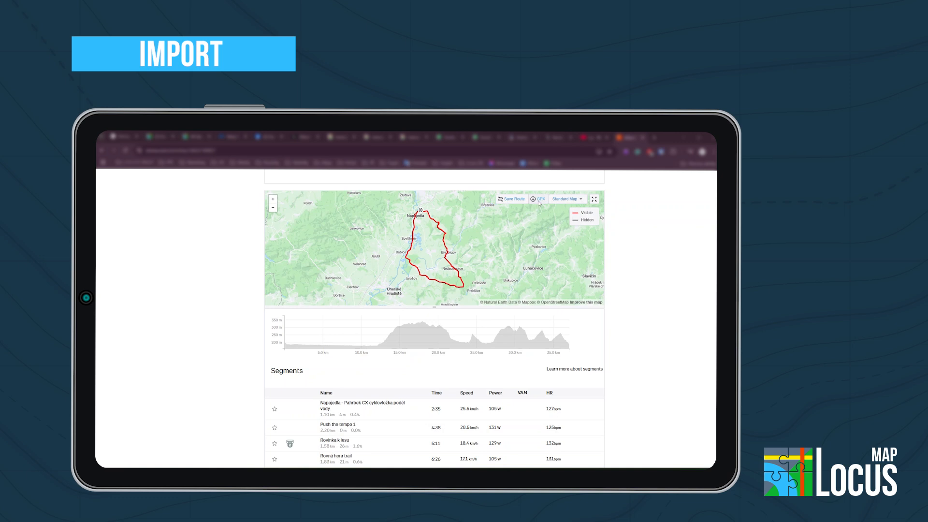
- Export the mountain bike ride from Strava as a GPX file and save it to the computer
click(538, 198)
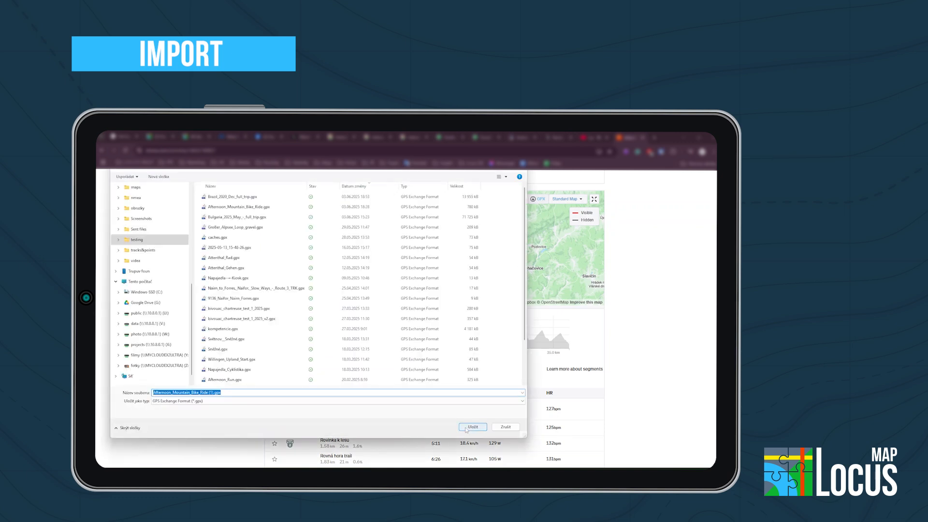
click(472, 426)
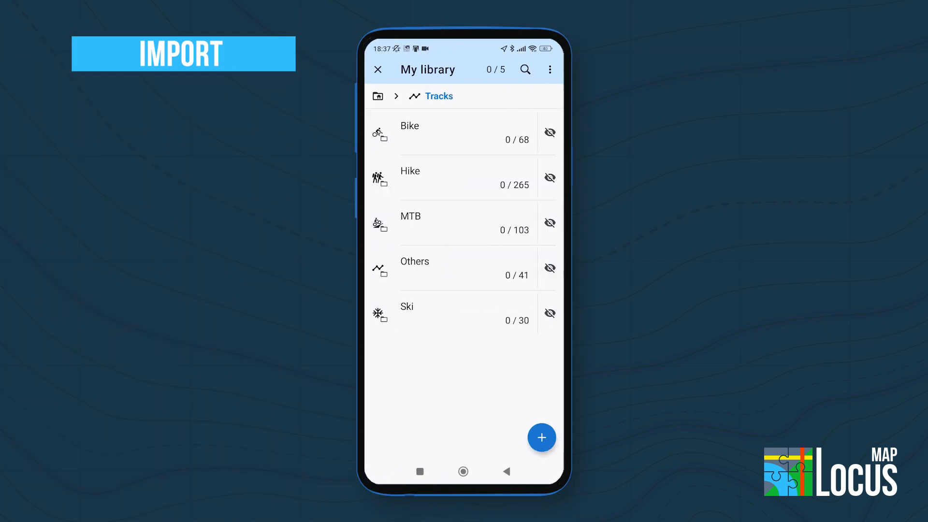
- Navigate from the library root into _Testing and its 1-tracks folder
click(376, 96)
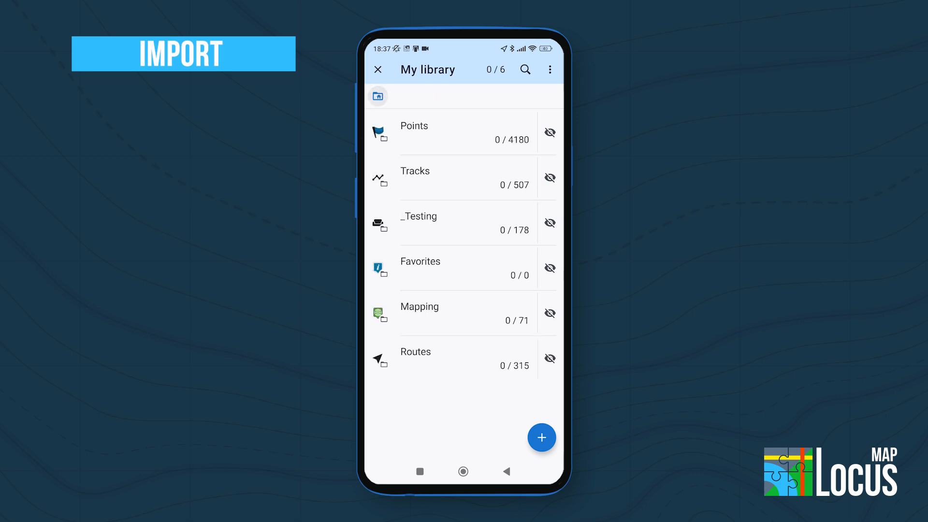
click(419, 223)
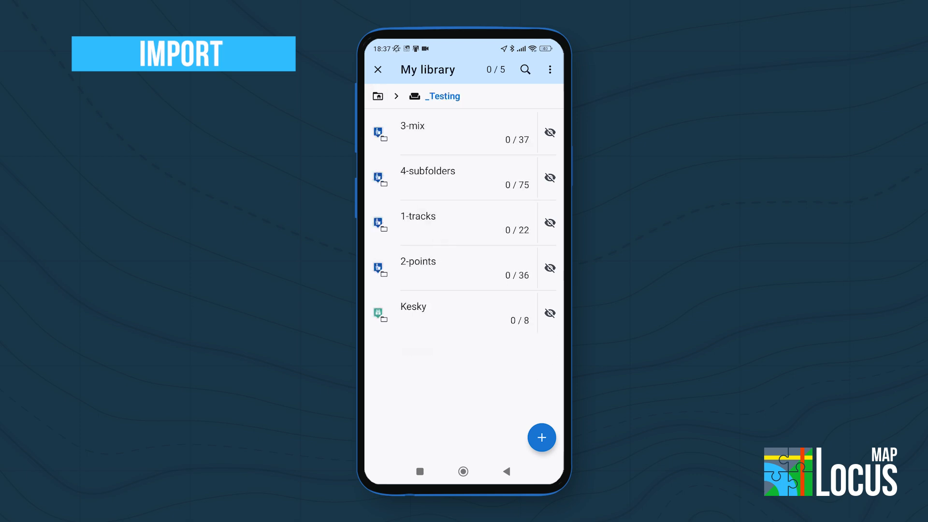
click(540, 437)
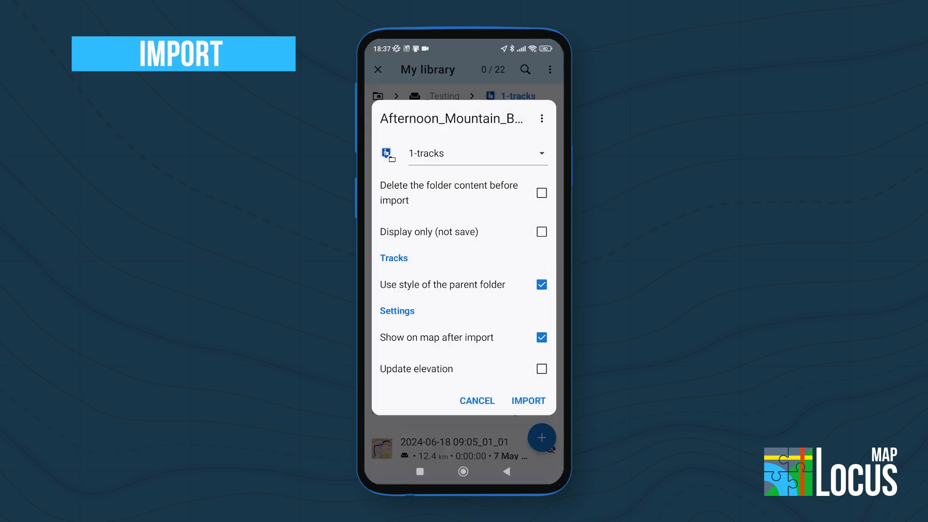
- Import the ride GPX into 1-tracks with 'Show on map after import' enabled
click(528, 400)
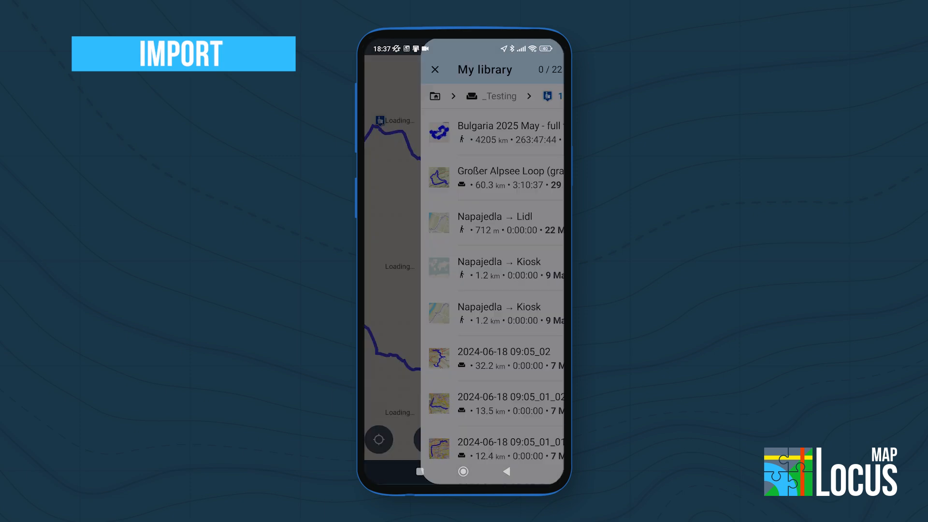